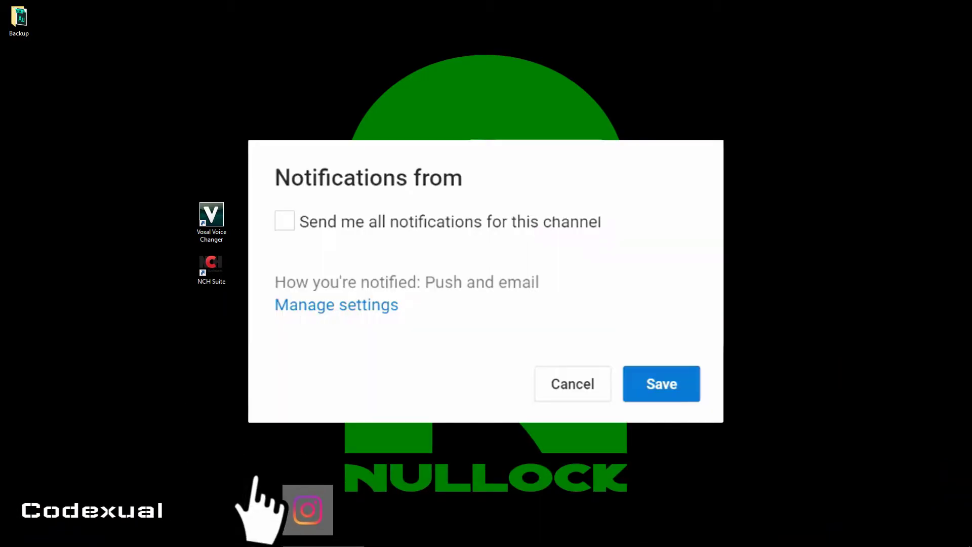
Launch Voxal Voice Changer from its desktop shortcut, running the Female 2 voice
{"action": "left_click", "coordinate": [284, 221]}
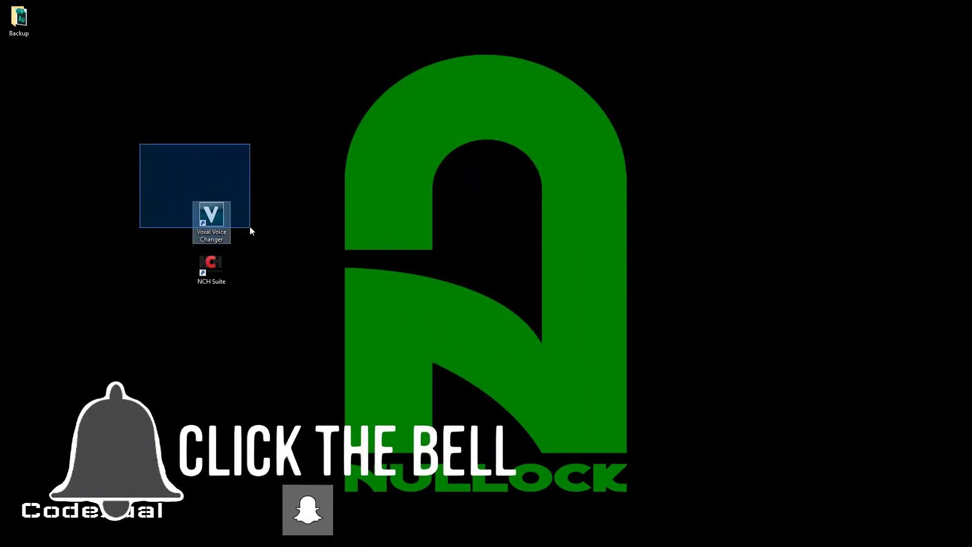
{"action": "left_click_drag", "start_coordinate": [251, 231], "coordinate": [301, 331]}
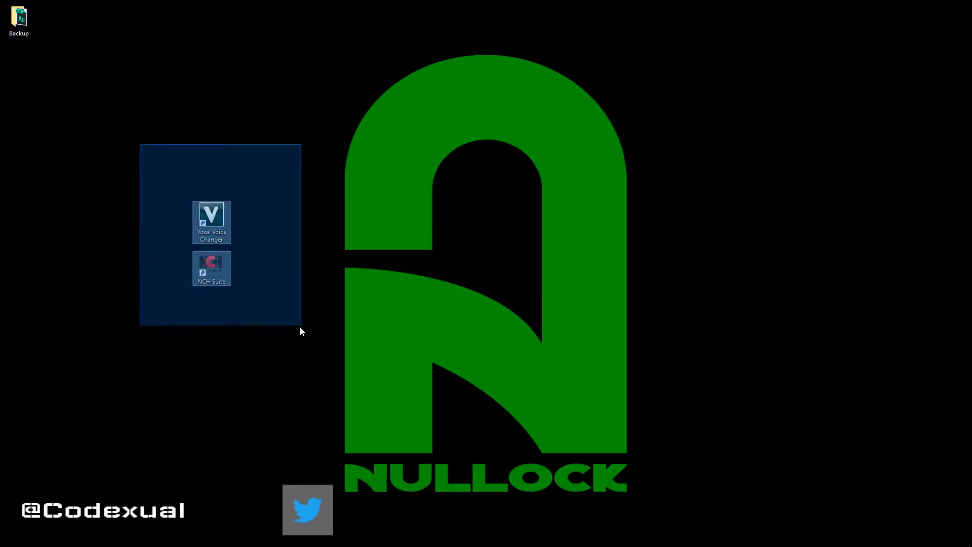
{"action": "double_click", "coordinate": [211, 222]}
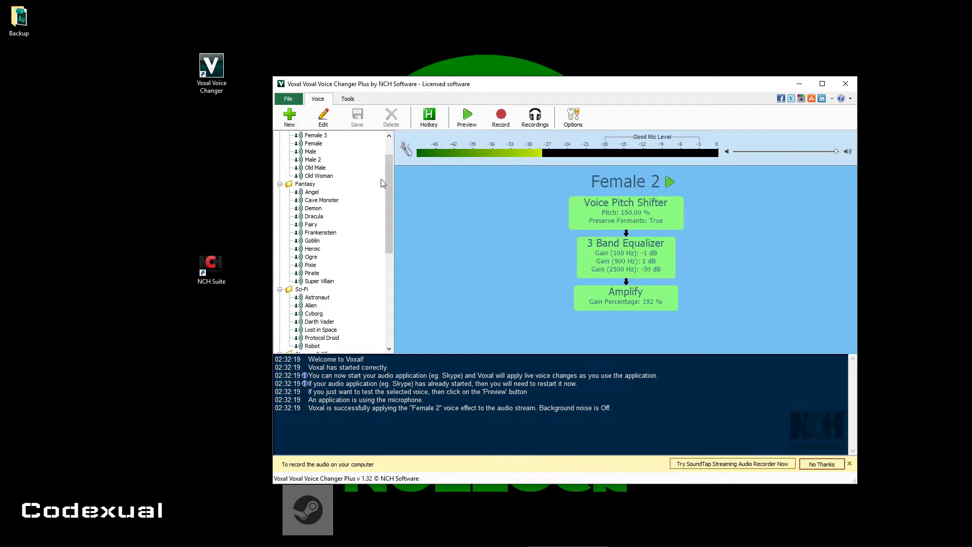
{"action": "mouse_move", "coordinate": [419, 188]}
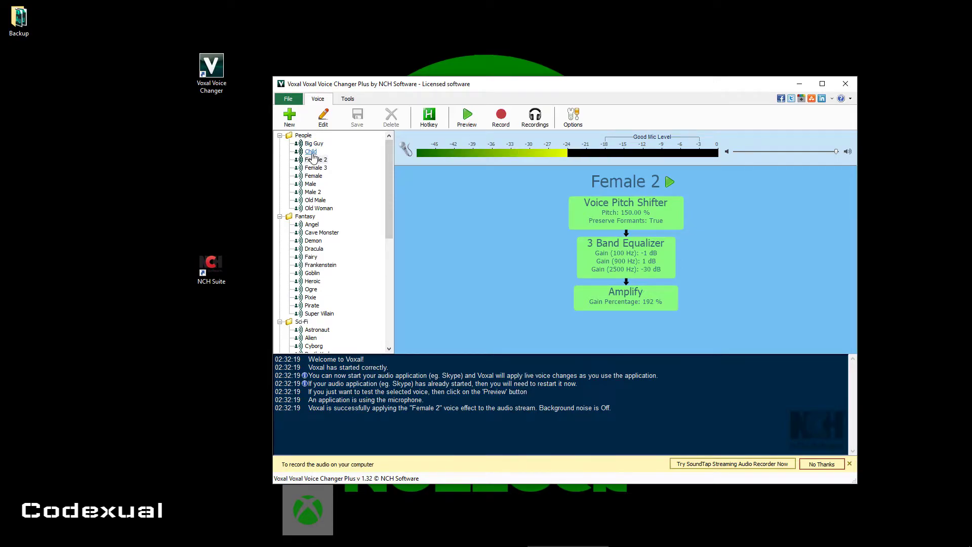
Select the Child voice preset, listen to it in Preview, then close the preview
{"action": "left_click", "coordinate": [310, 151]}
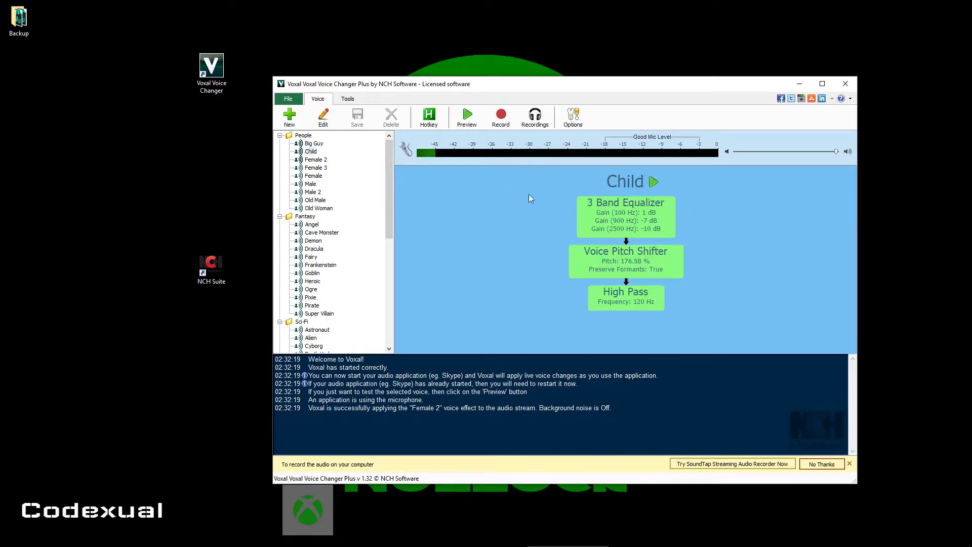
{"action": "left_click", "coordinate": [466, 117]}
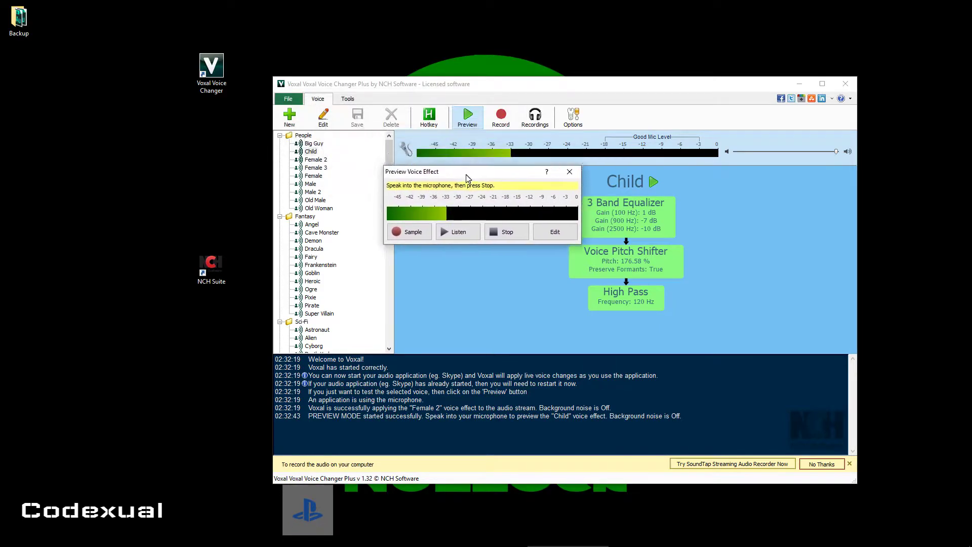
{"action": "left_click_drag", "start_coordinate": [465, 172], "coordinate": [432, 188]}
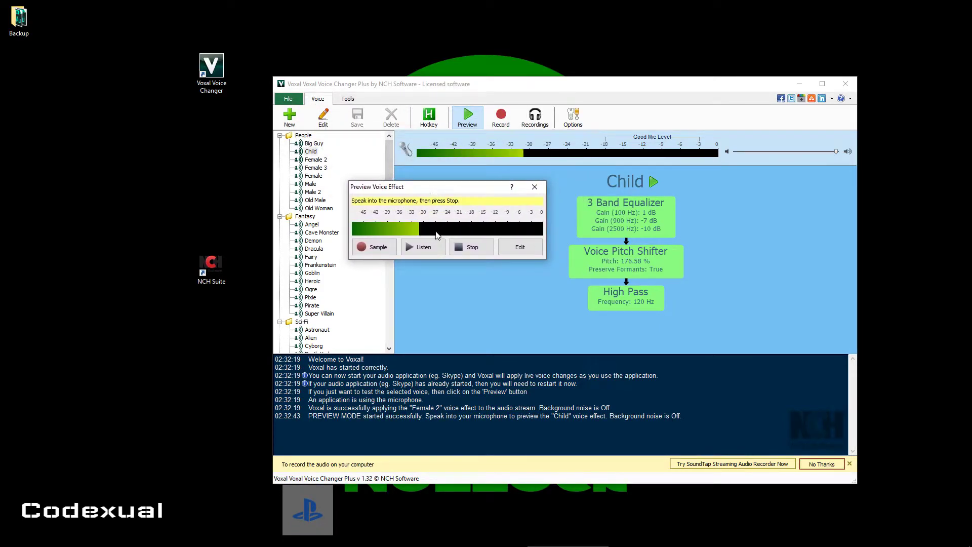
{"action": "left_click", "coordinate": [423, 246]}
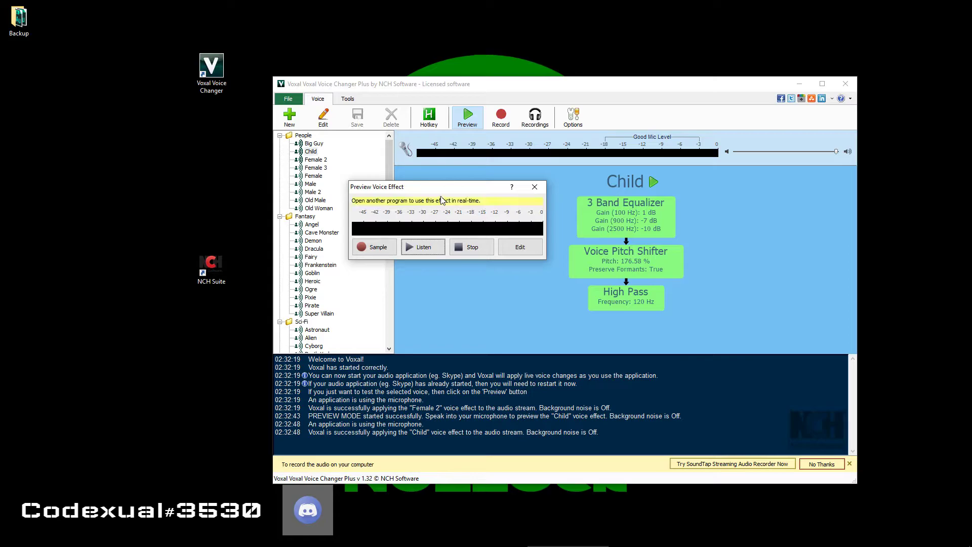
{"action": "left_click", "coordinate": [533, 186]}
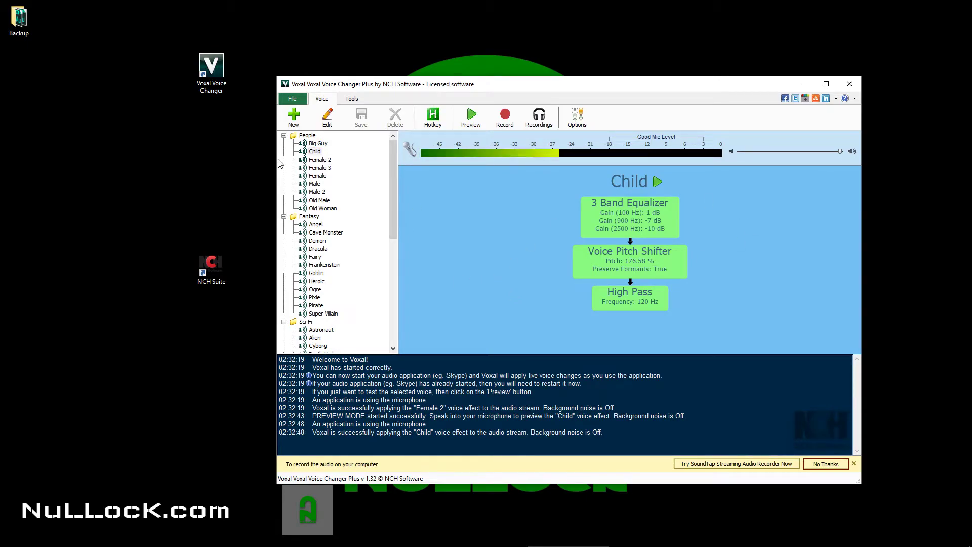
{"action": "mouse_move", "coordinate": [357, 204]}
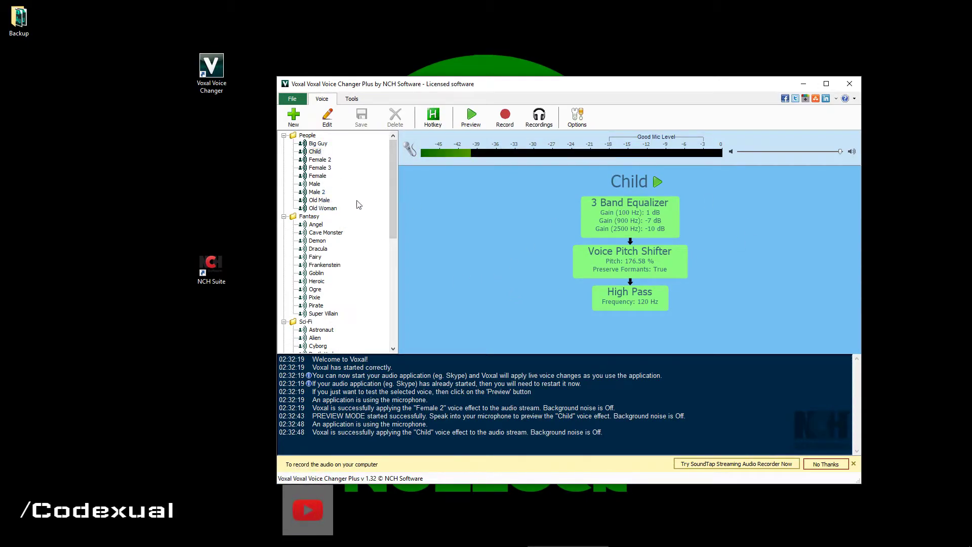
Scroll to the Sci-Fi voices, apply Astronaut and stop its preview playback
{"action": "scroll", "scroll_direction": "down", "scroll_amount": 3}
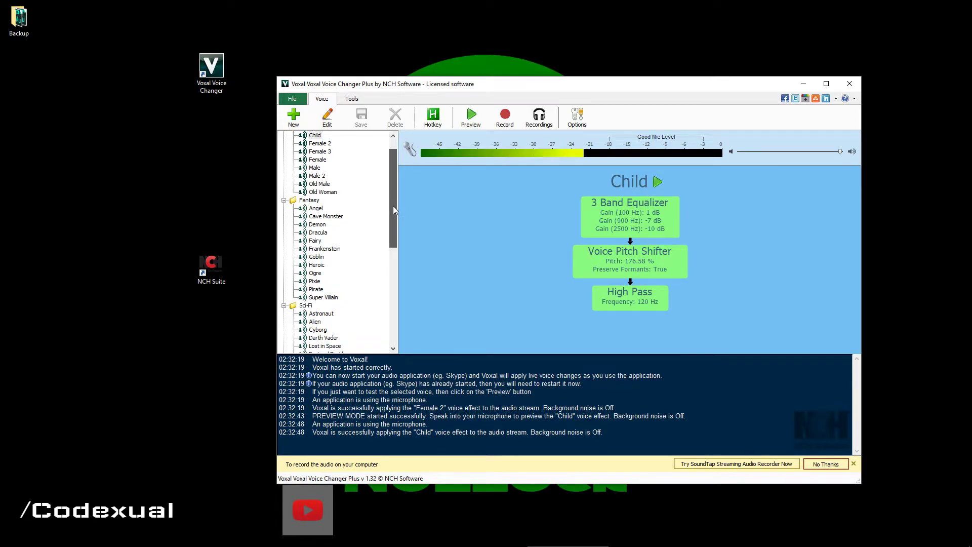
{"action": "scroll", "scroll_direction": "down", "scroll_amount": 3}
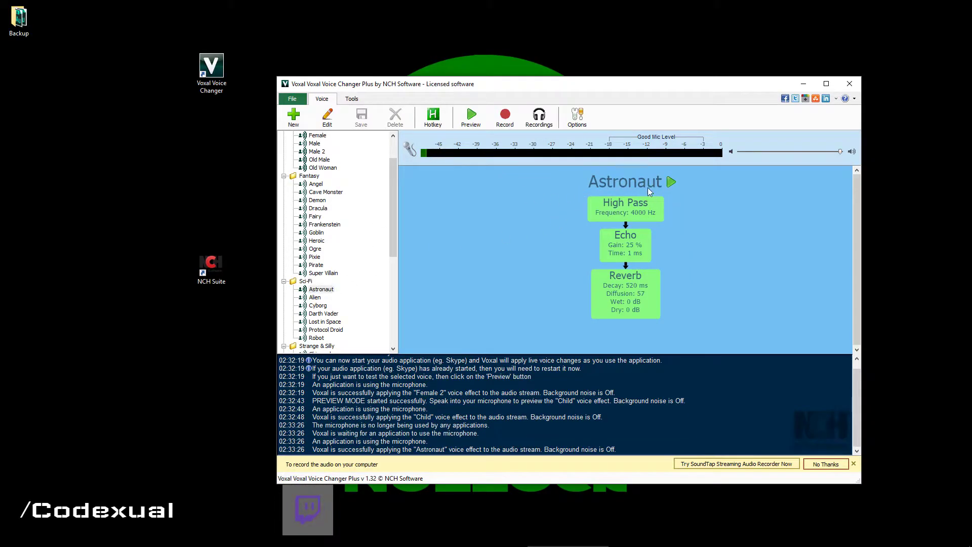
{"action": "left_click", "coordinate": [470, 117]}
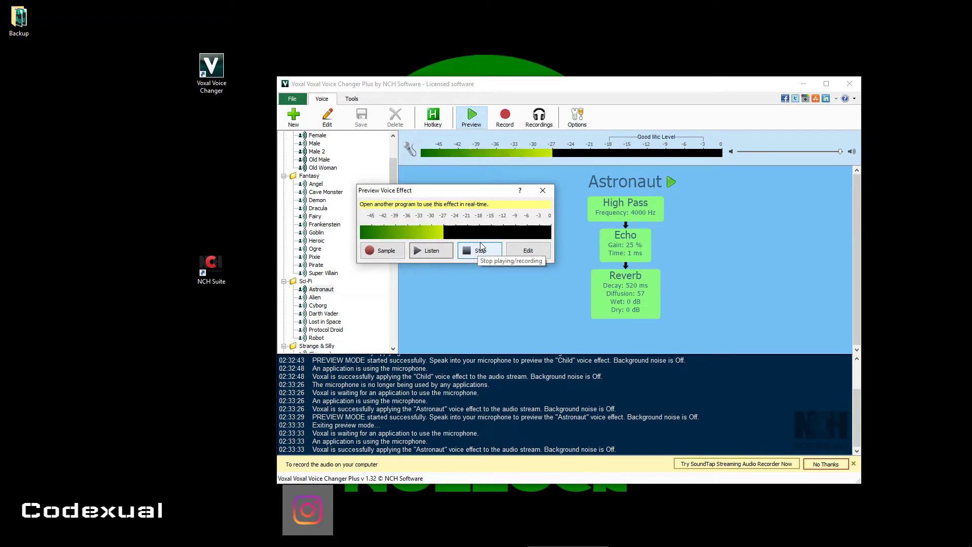
{"action": "left_click", "coordinate": [480, 250]}
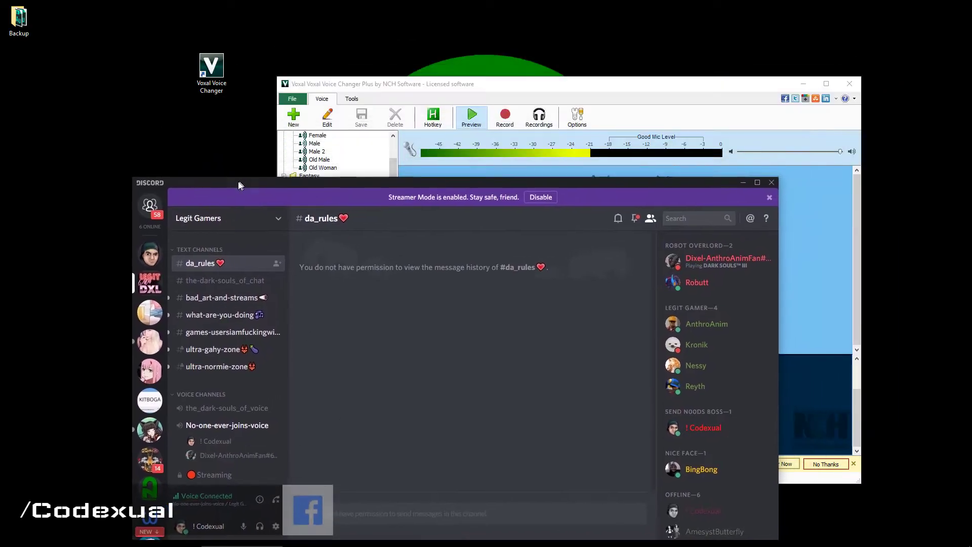
Close the Voxal preview window and return to Discord while staying in voice
{"action": "left_click", "coordinate": [471, 117]}
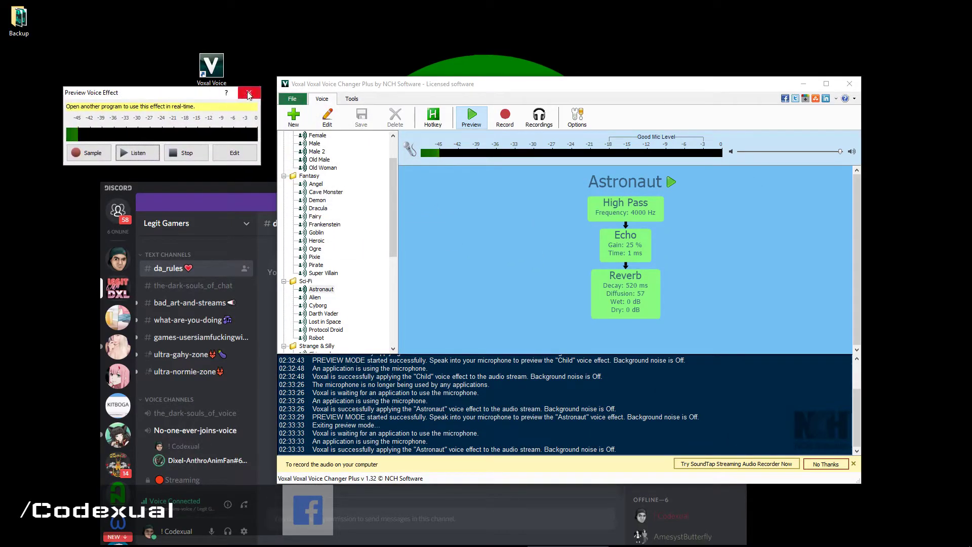
{"action": "left_click", "coordinate": [248, 93]}
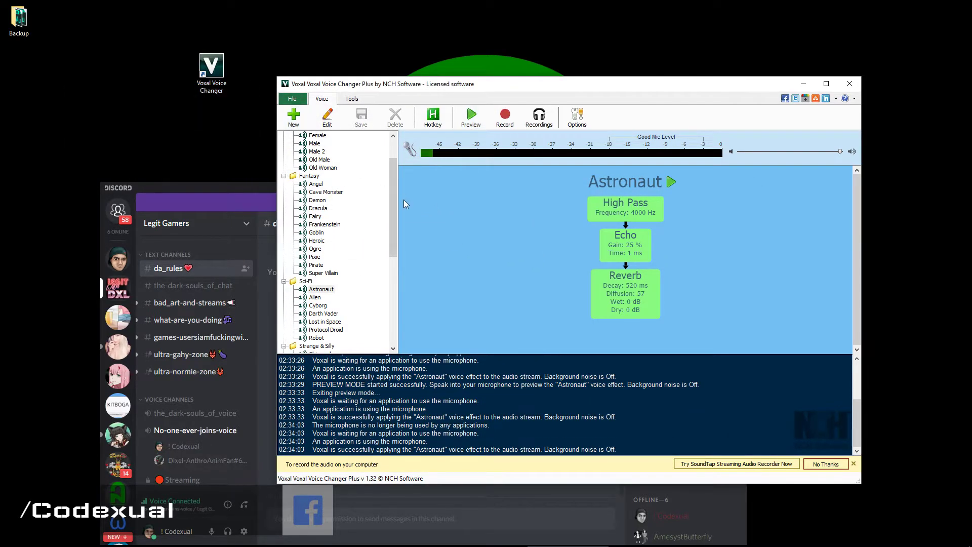
{"action": "left_click", "coordinate": [315, 183]}
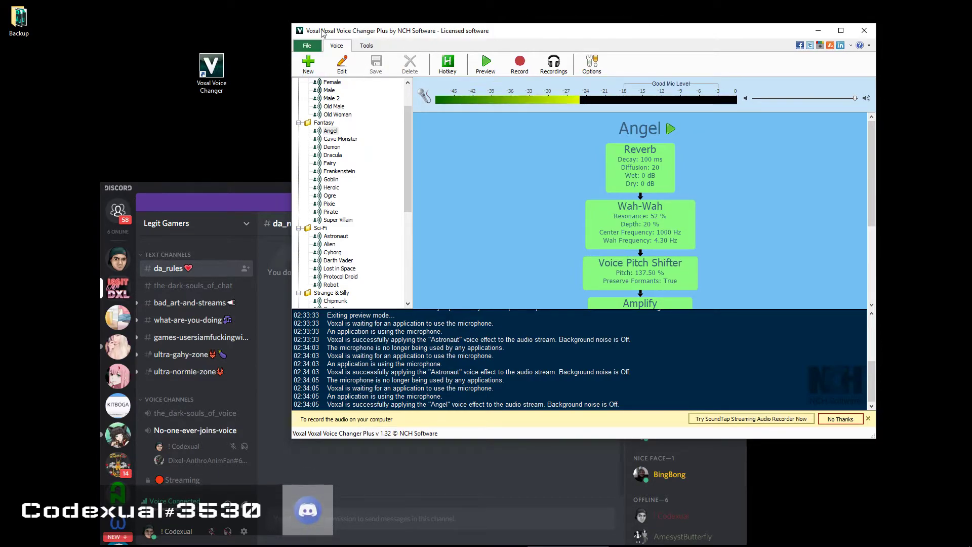
{"action": "mouse_move", "coordinate": [432, 45]}
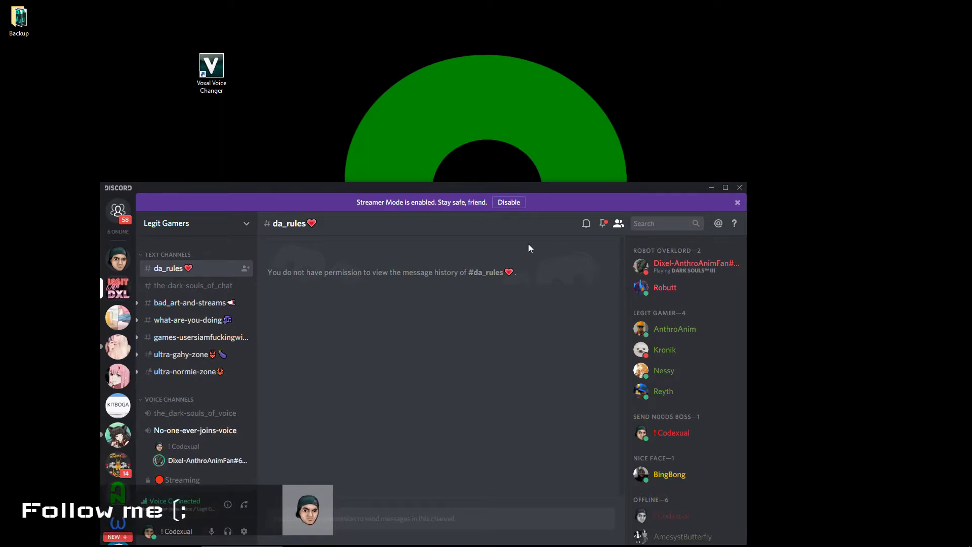
{"action": "mouse_move", "coordinate": [228, 531]}
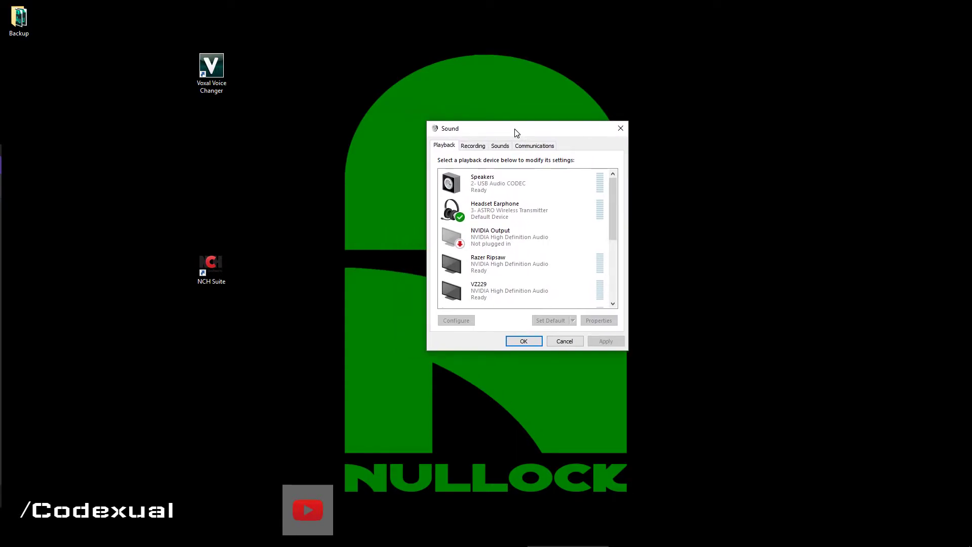
Select the Headset Earphone device in the Sound control panel's Playback list
{"action": "scroll", "scroll_direction": "down", "scroll_amount": 3}
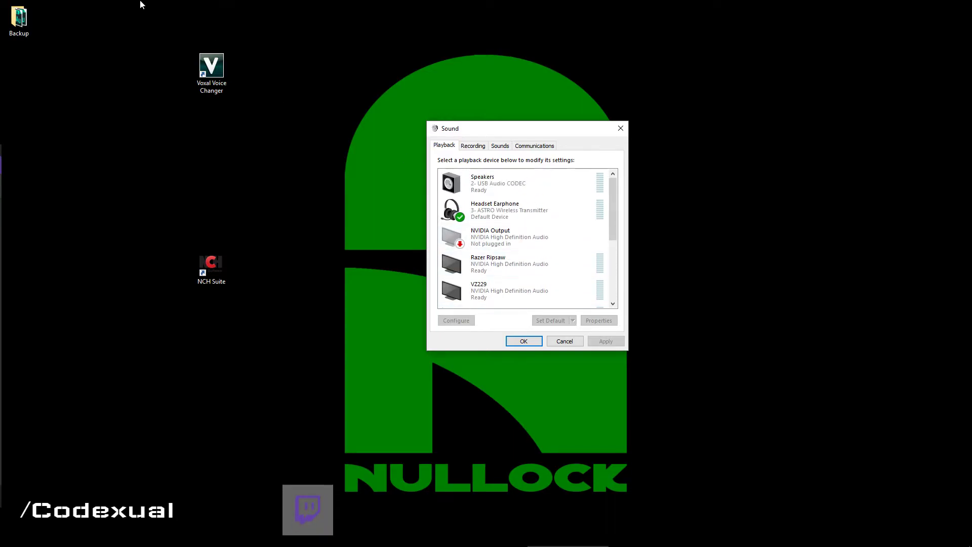
{"action": "left_click_drag", "start_coordinate": [130, 3], "coordinate": [316, 197]}
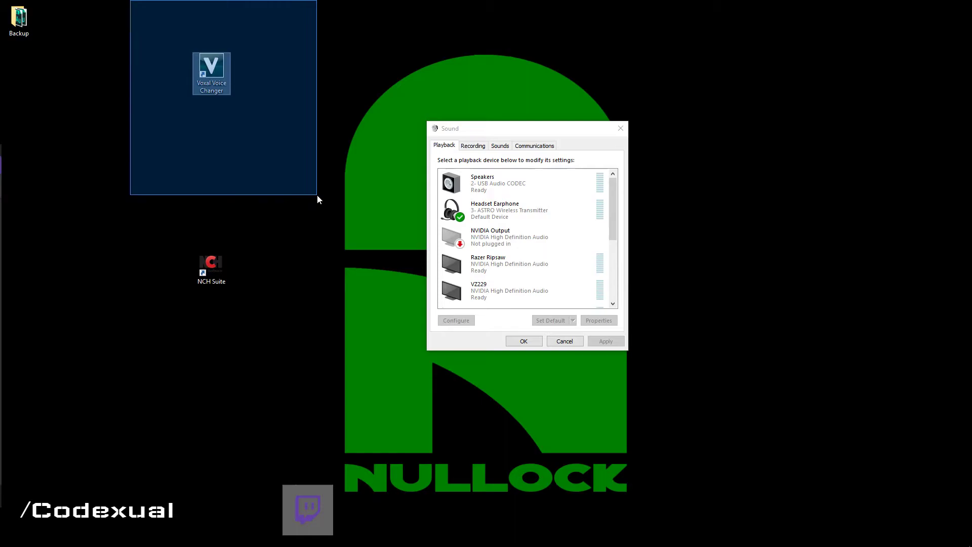
{"action": "left_click", "coordinate": [521, 210]}
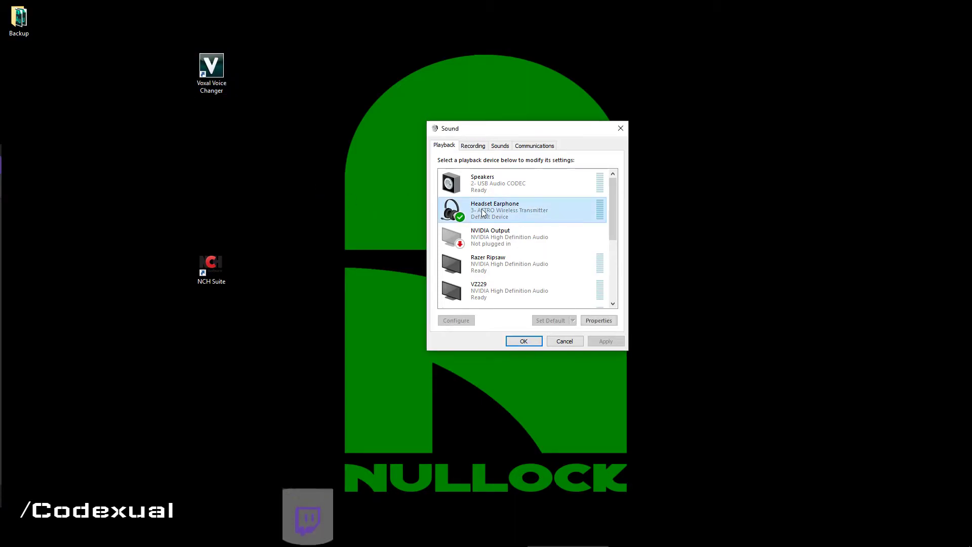
{"action": "mouse_move", "coordinate": [550, 226]}
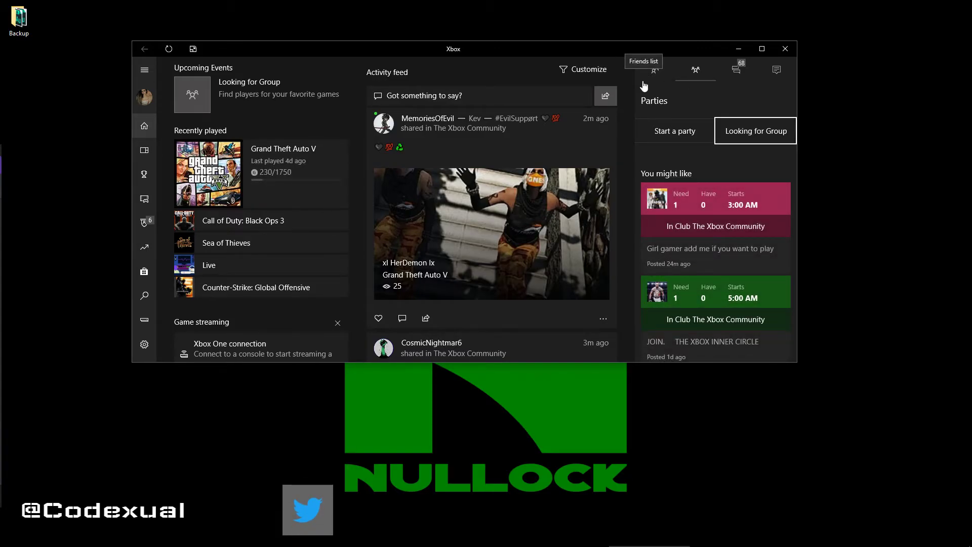
Show the Xbox friends list and open the Connection page listing XboxOne
{"action": "left_click", "coordinate": [655, 69]}
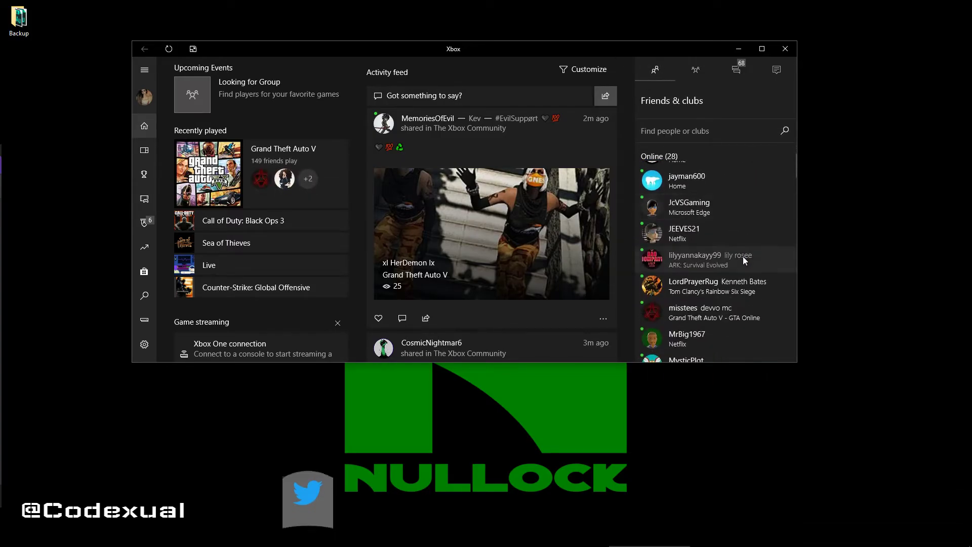
{"action": "scroll", "scroll_direction": "down", "scroll_amount": 3}
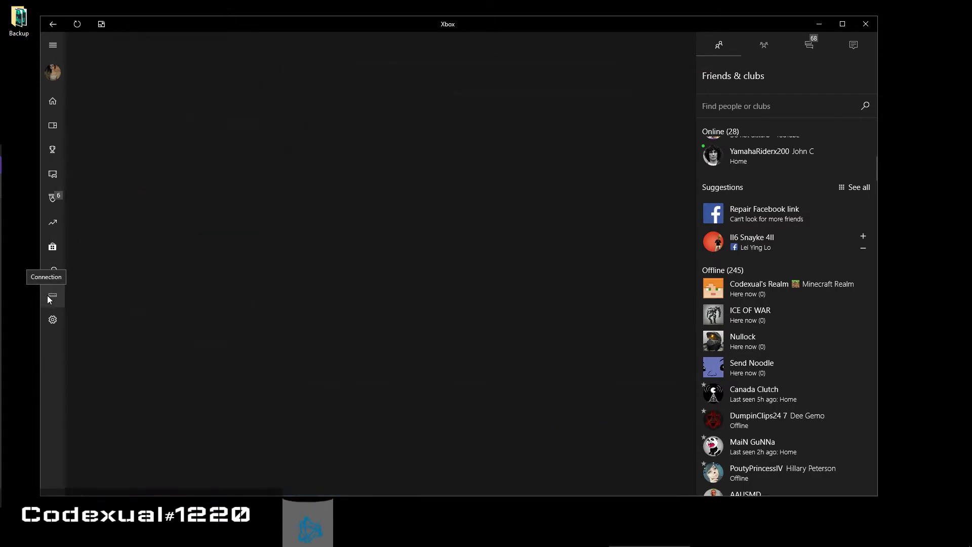
{"action": "left_click", "coordinate": [52, 295]}
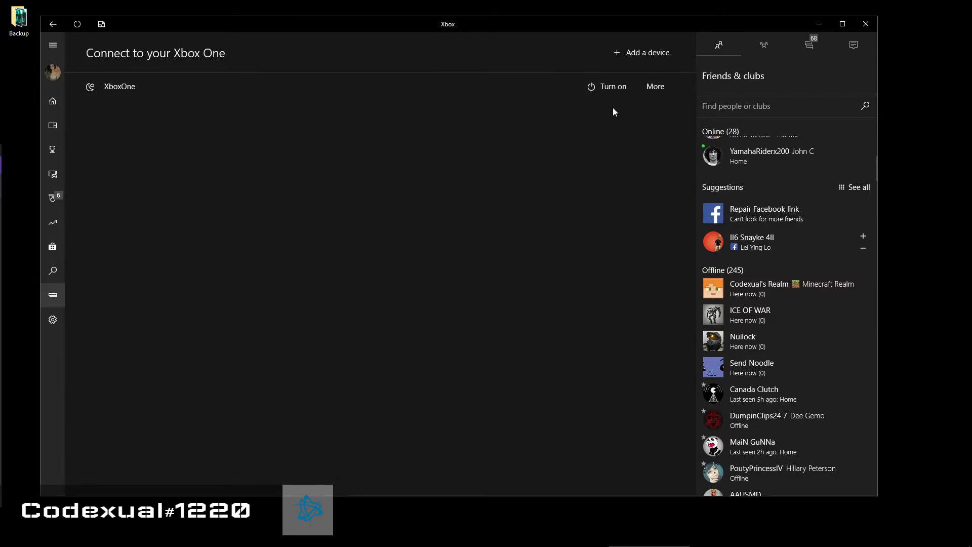
{"action": "mouse_move", "coordinate": [216, 30]}
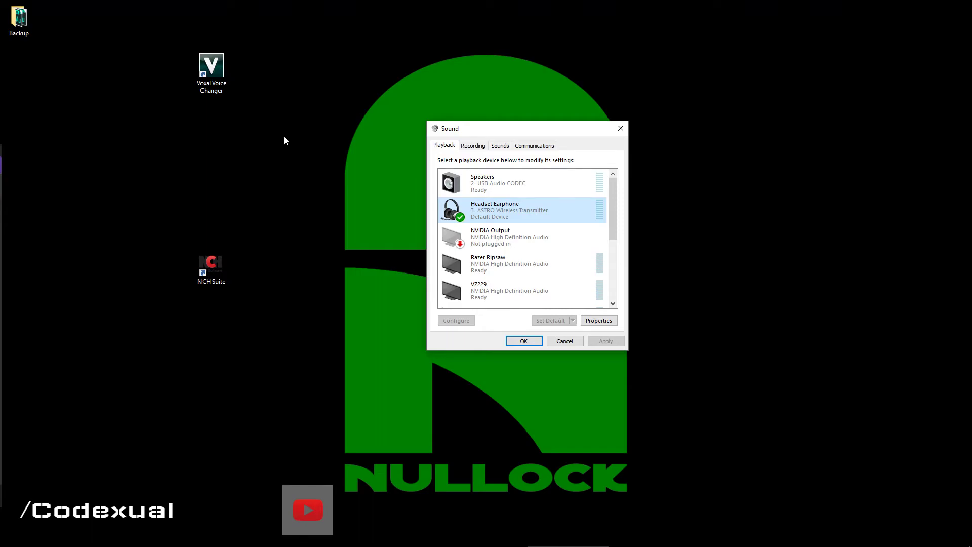
{"action": "mouse_move", "coordinate": [328, 146]}
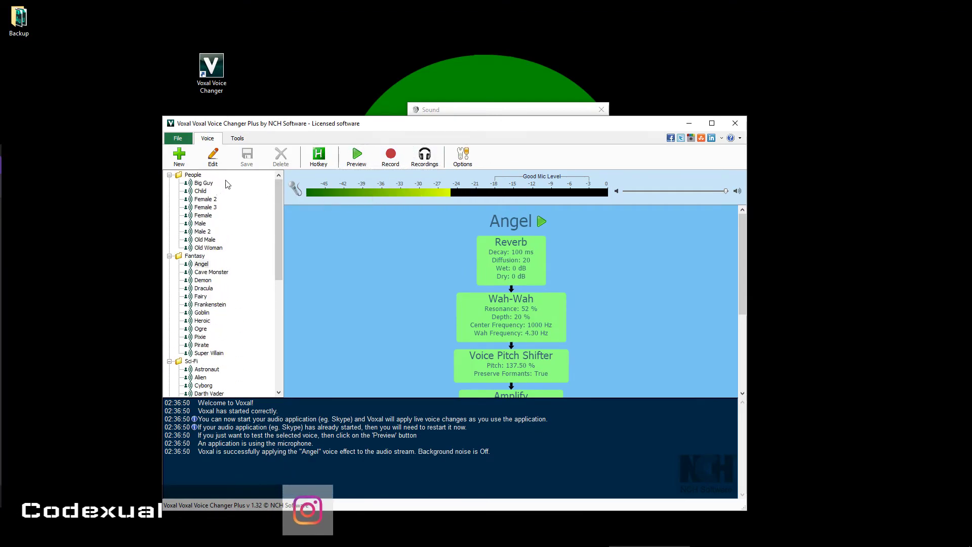
Create a new custom voice named 'poop' on the Voice tab
{"action": "left_click", "coordinate": [179, 157]}
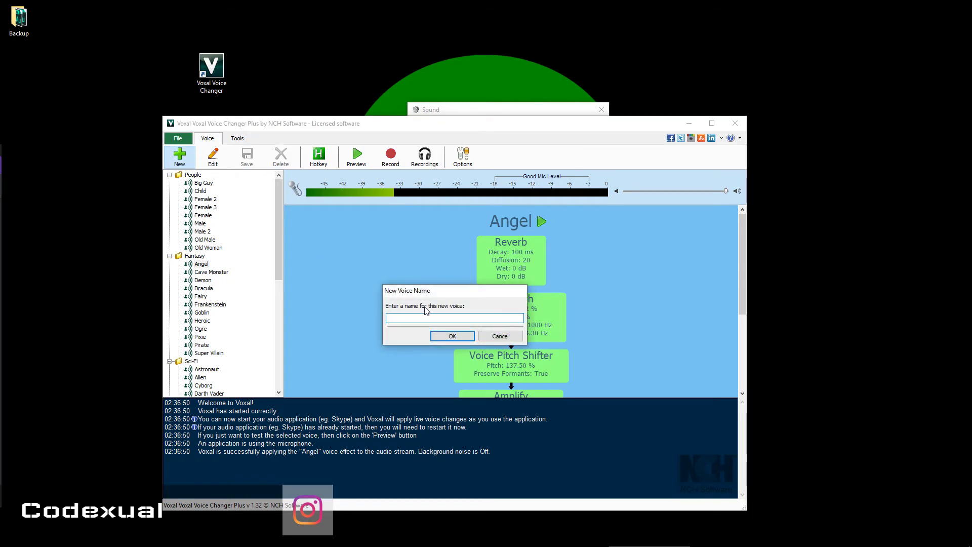
{"action": "type", "text": "pol"}
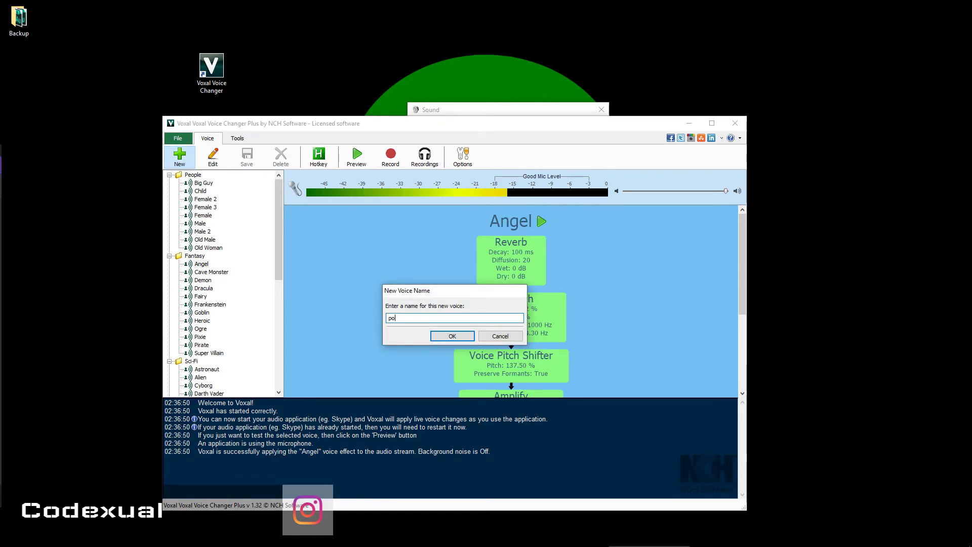
{"action": "left_click", "coordinate": [451, 335]}
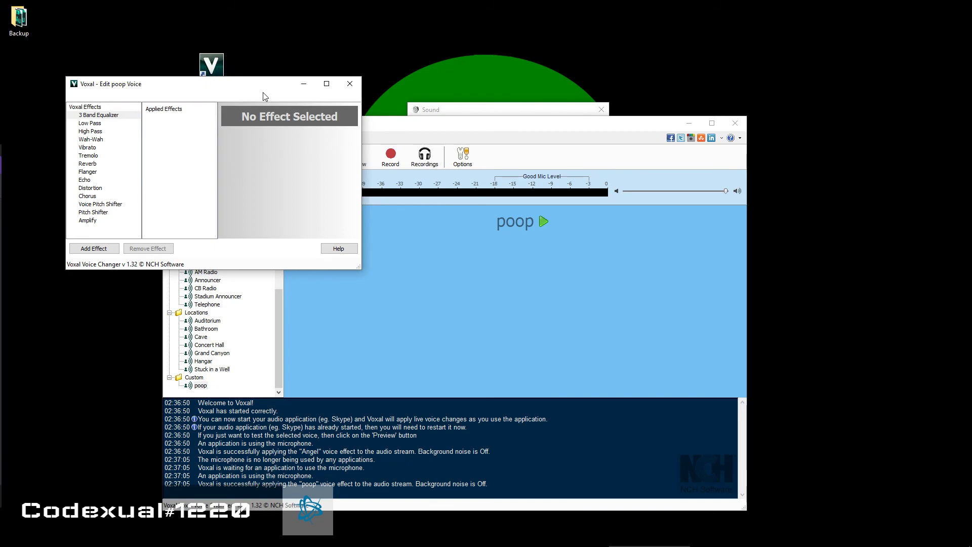
{"action": "mouse_move", "coordinate": [699, 129]}
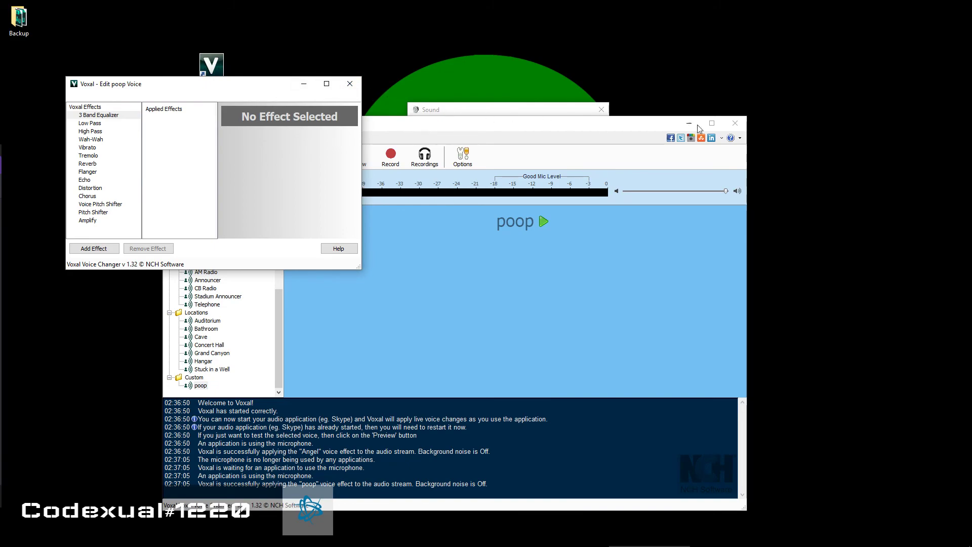